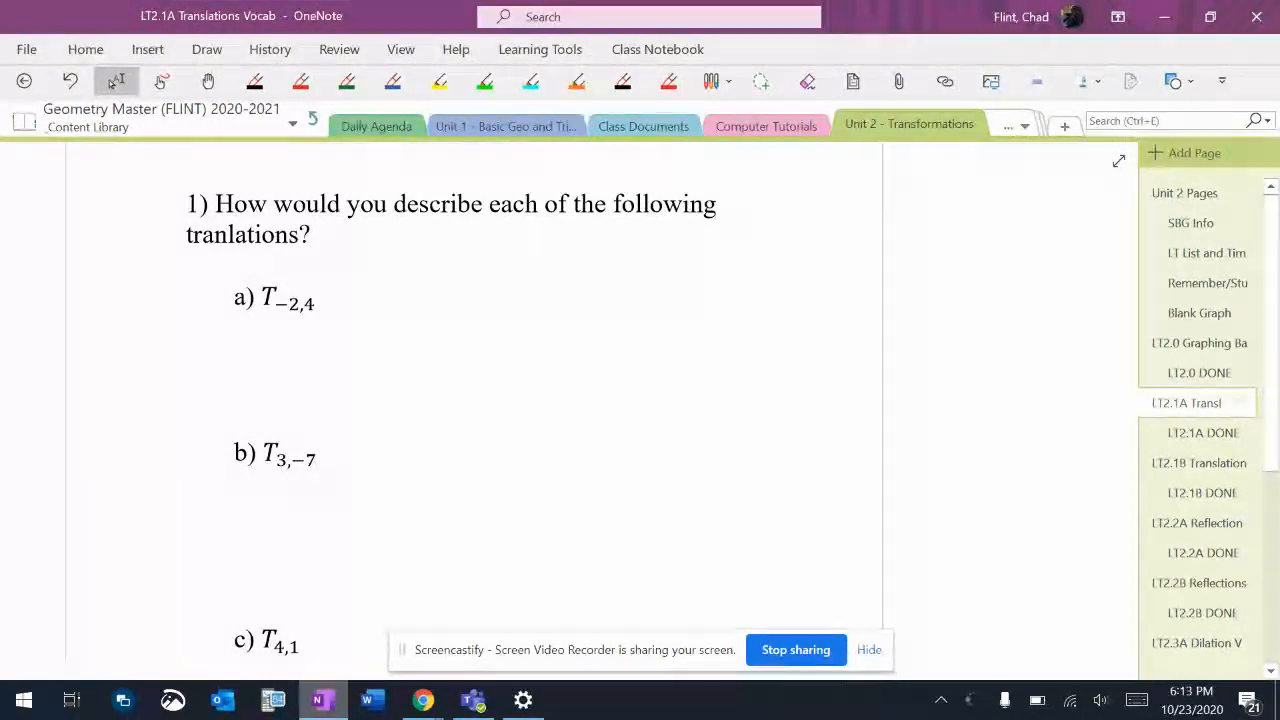
Step: With the red pen, handwrite "left 2 up 4" beside a) T−2,4
click(300, 81)
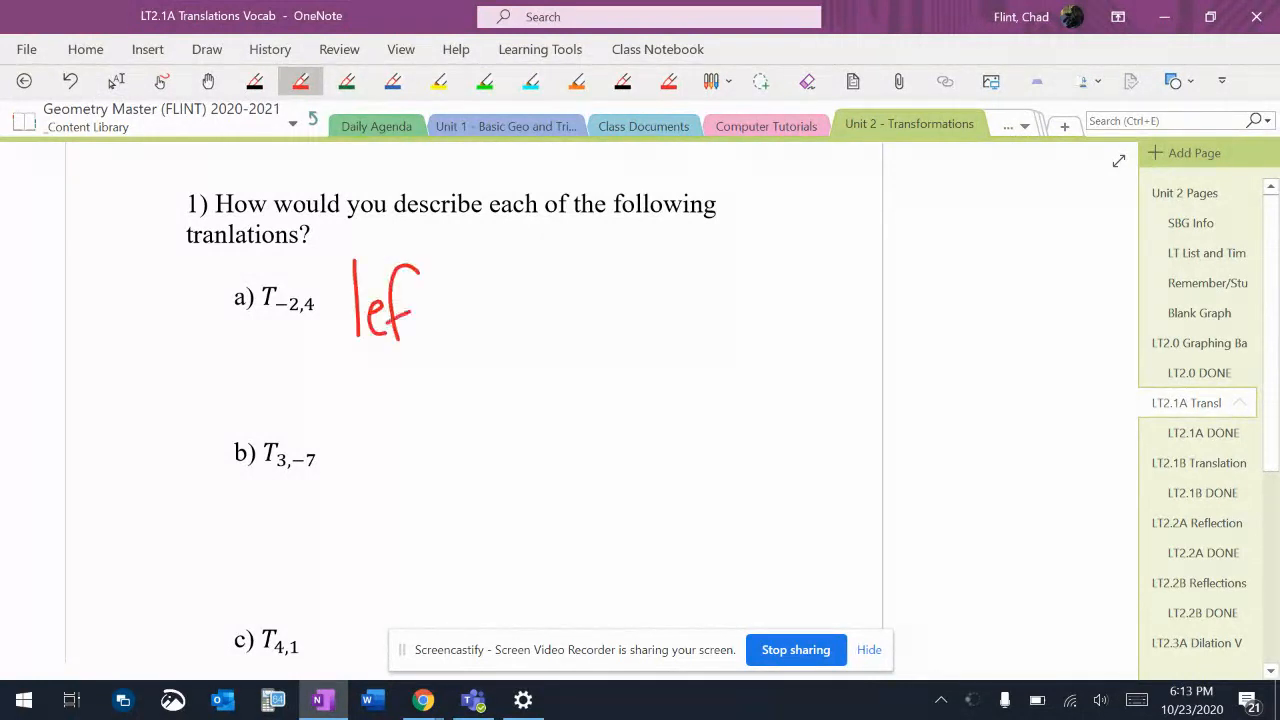
drag(420, 300, 610, 340)
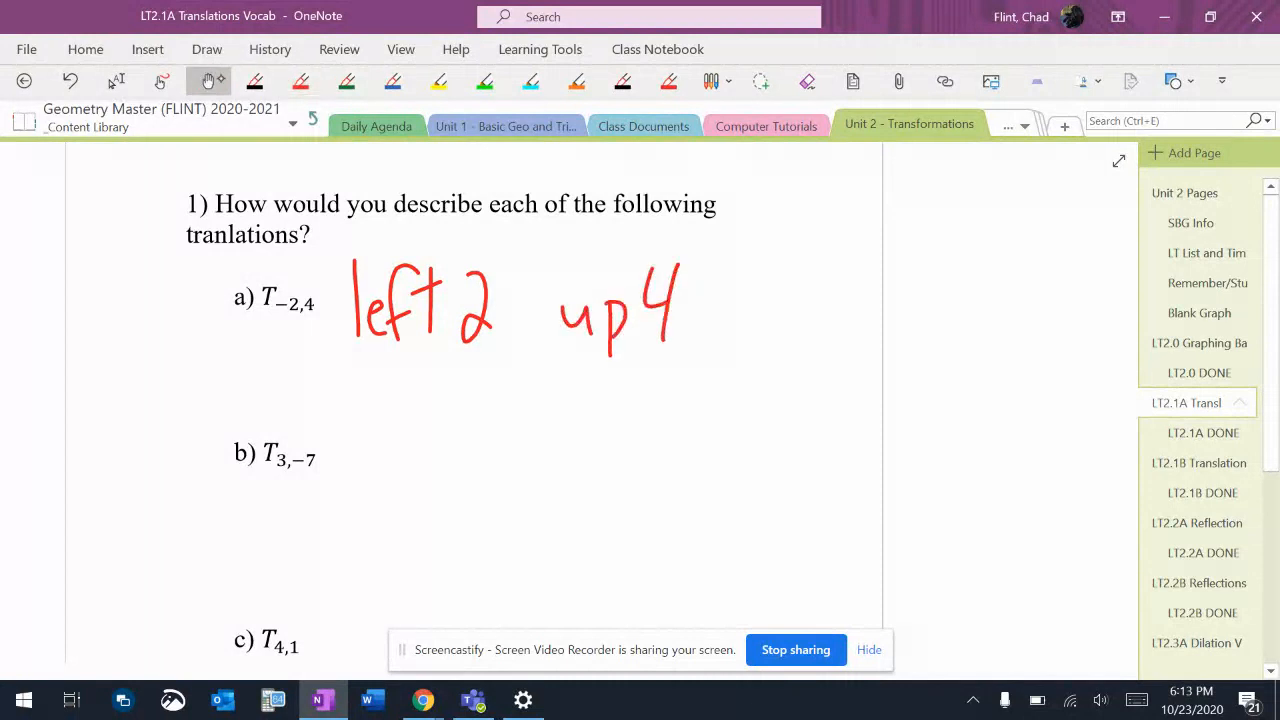
Step: Scroll down to part b) T3,−7 to write its description
scroll(down, 3)
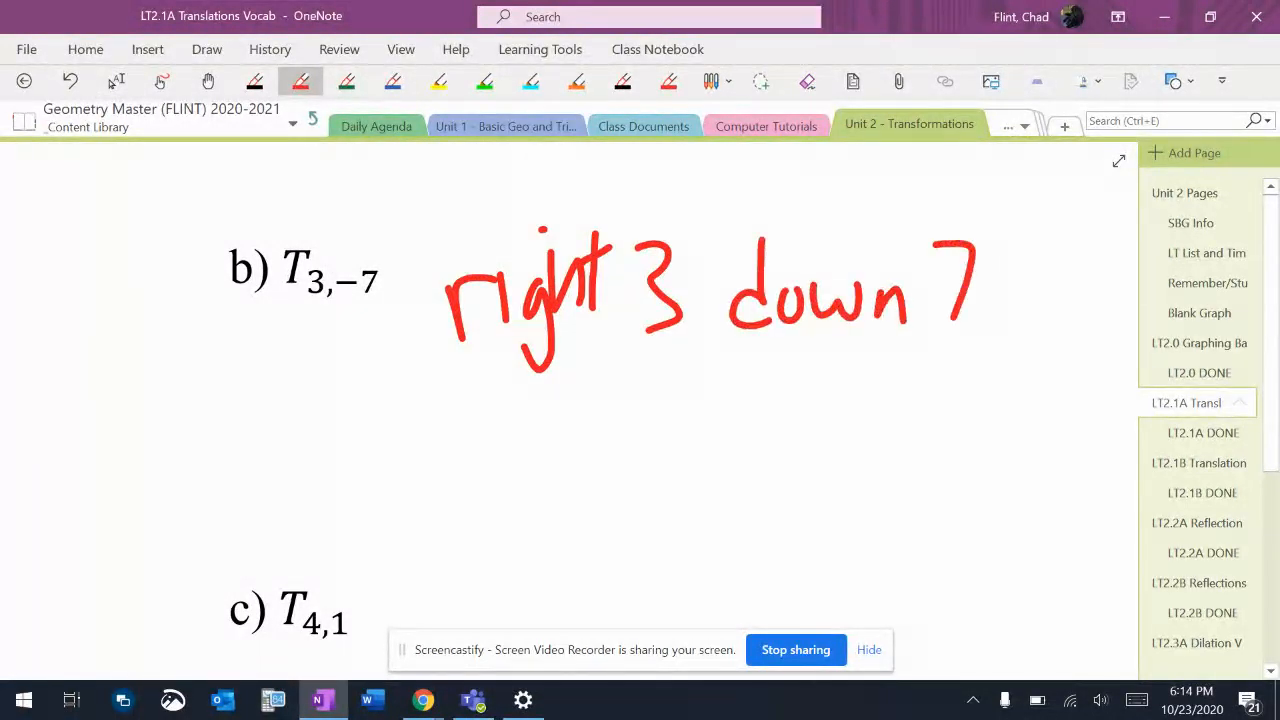
Step: Scroll down to part d) T0,2 to write "up 2" beside it
scroll(down, 3)
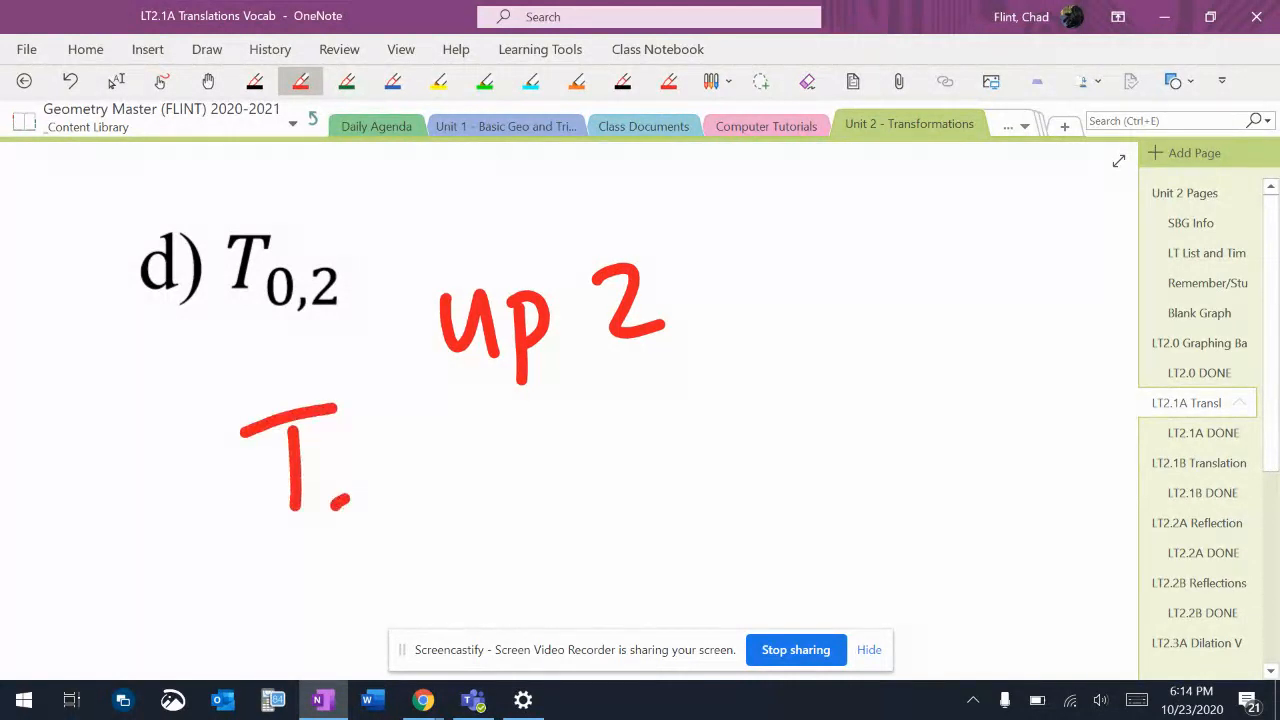
Step: Strike through the stray red T and write T₀,₂ beneath "up 2"
drag(330, 490, 350, 540)
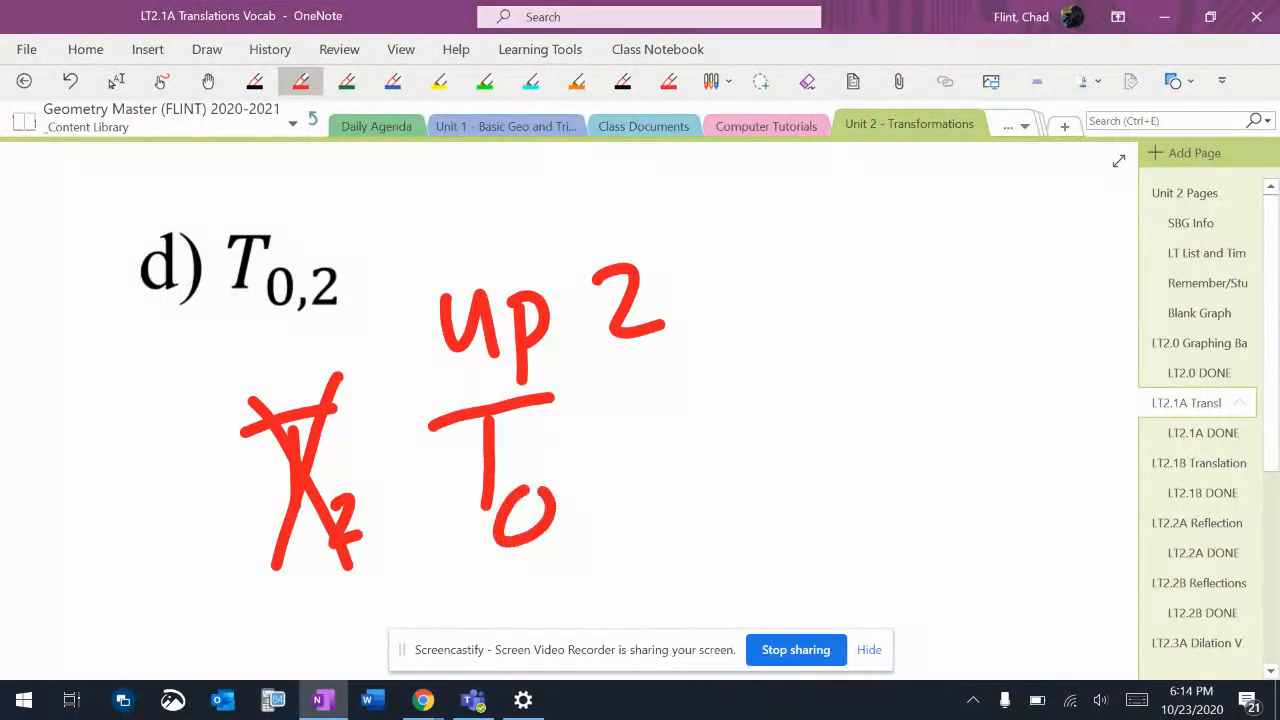
drag(490, 500, 600, 550)
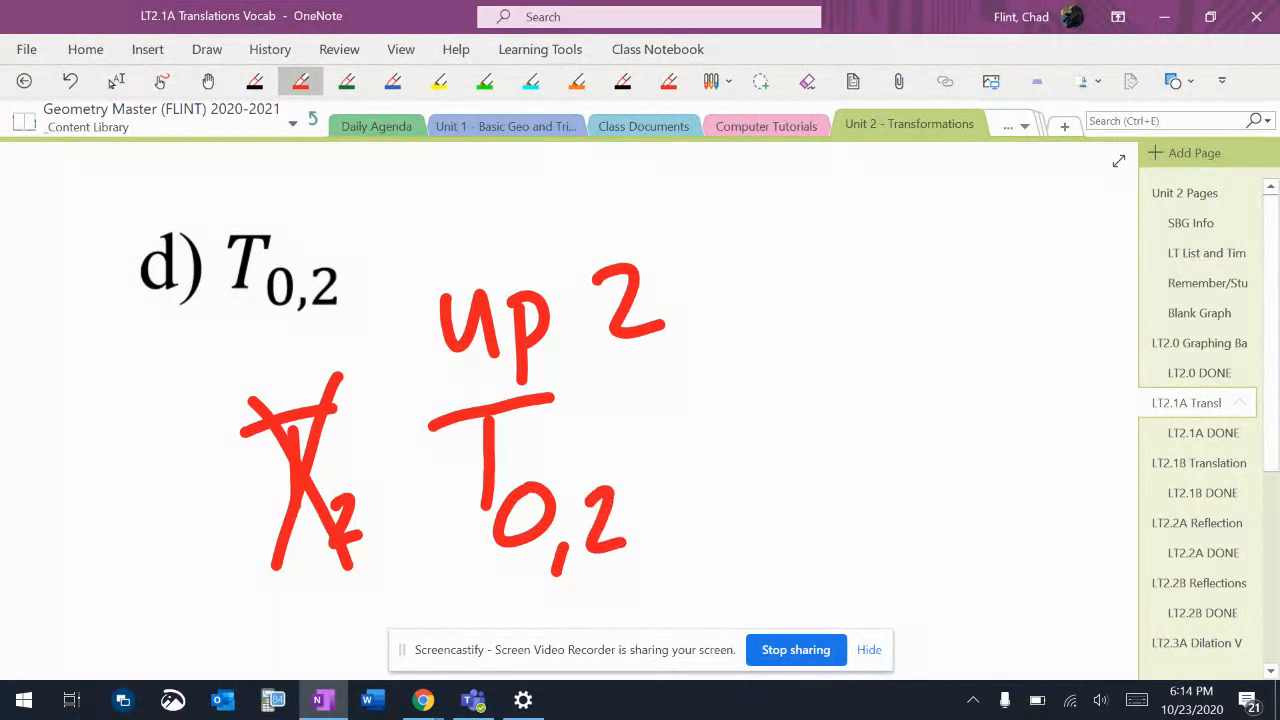